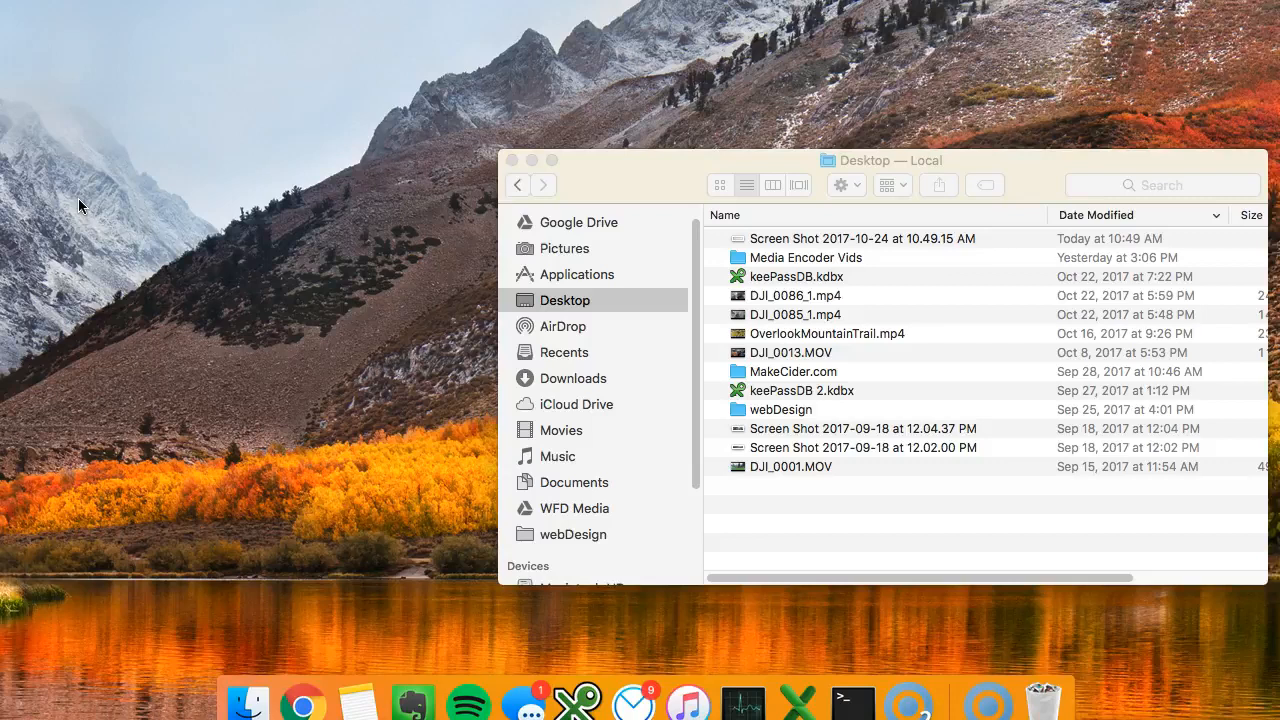
{"action": "mouse_move", "coordinate": [72, 202]}
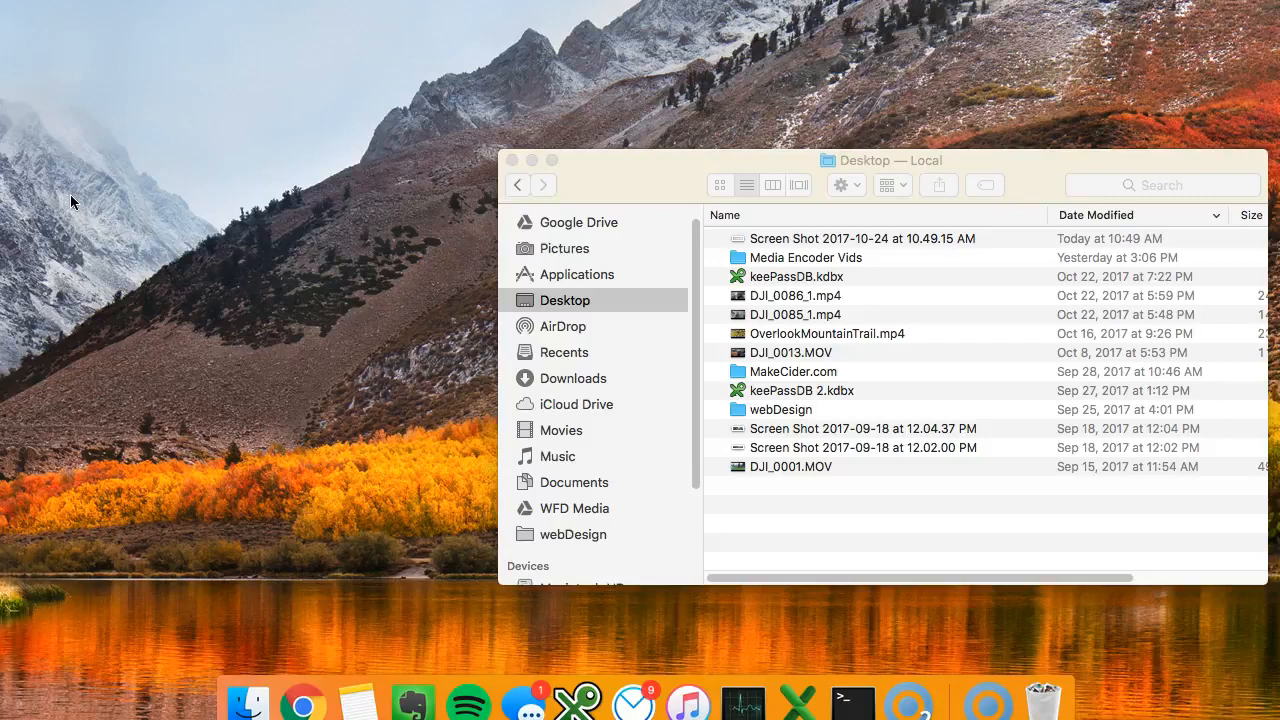
{"action": "mouse_move", "coordinate": [240, 230]}
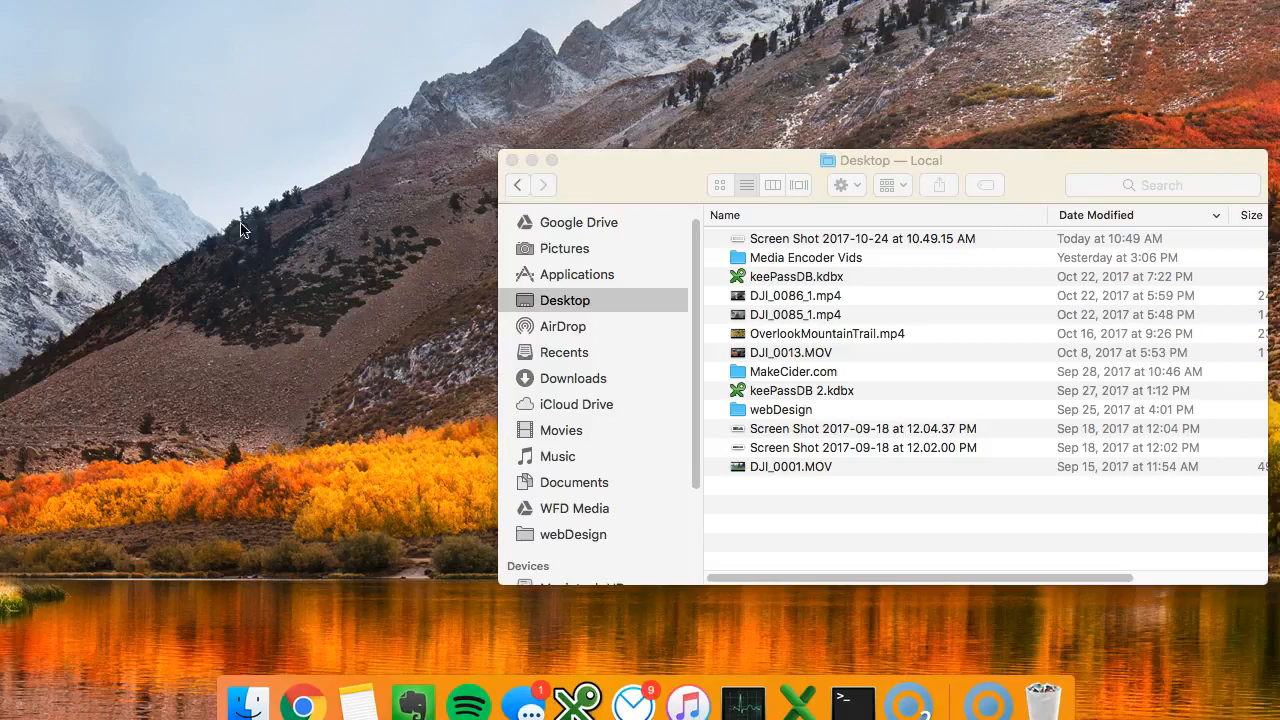
Create a new desktop folder named 'Screenshots' and start moving it toward Documents.
{"action": "key", "text": "cmd+shift+n"}
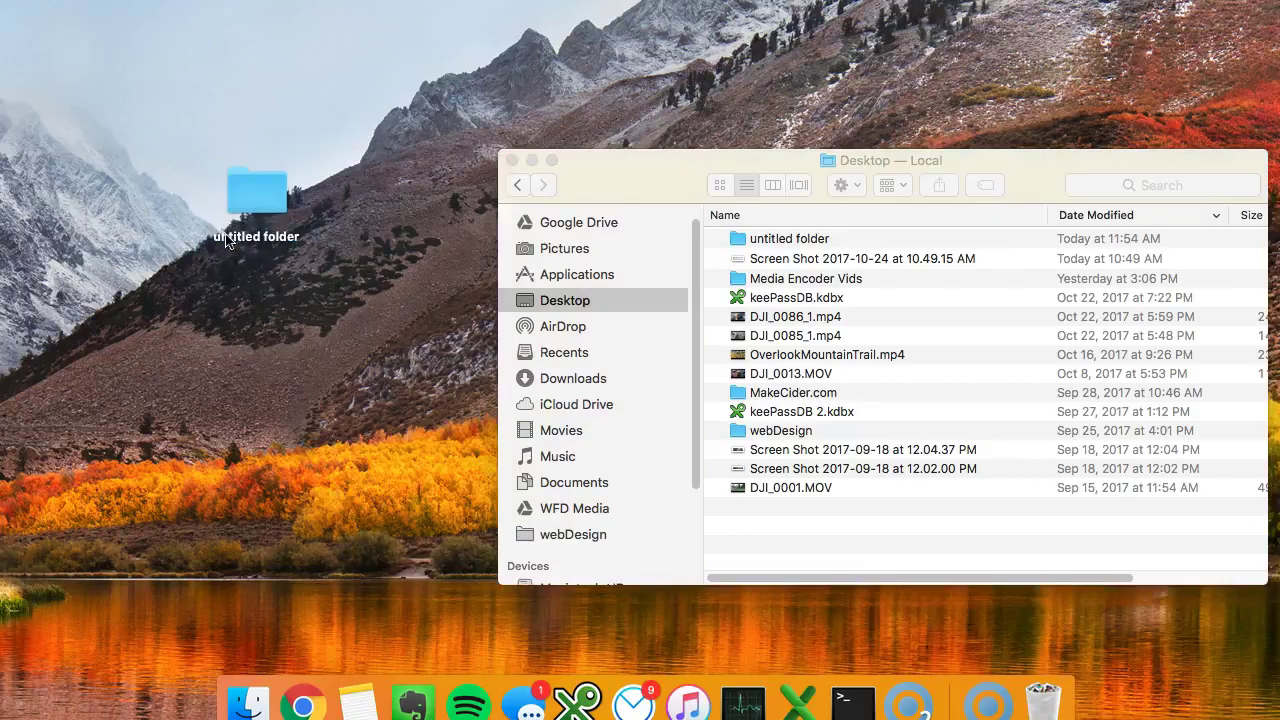
{"action": "type", "text": "Screenshots"}
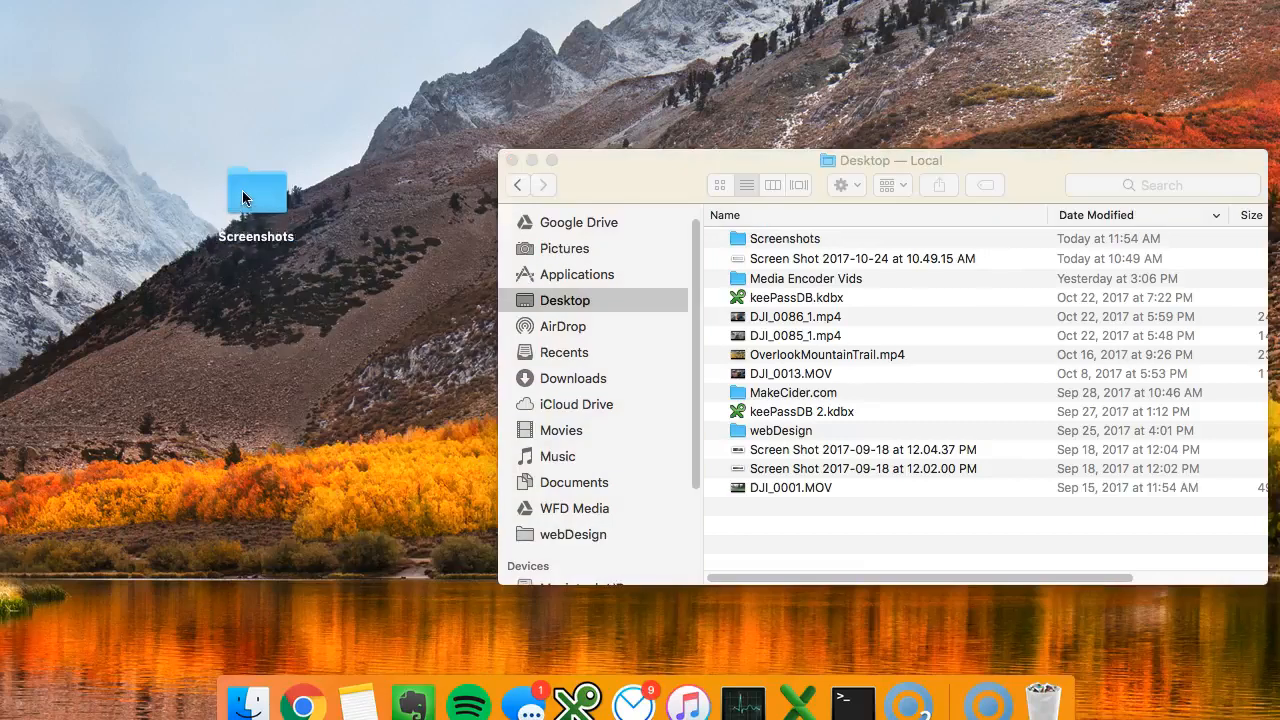
{"action": "left_click_drag", "start_coordinate": [256, 196], "coordinate": [284, 220]}
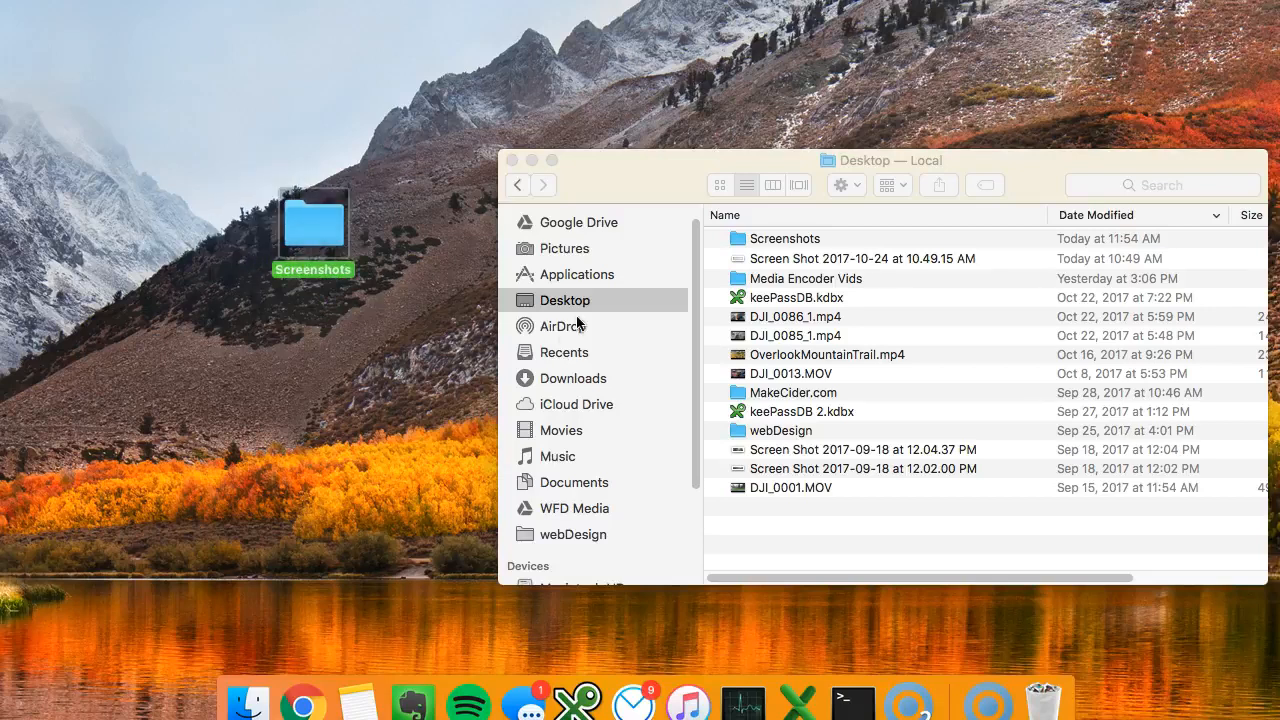
Move the Screenshots folder into Documents and add it to the sidebar Favorites.
{"action": "left_click_drag", "start_coordinate": [312, 220], "coordinate": [404, 420]}
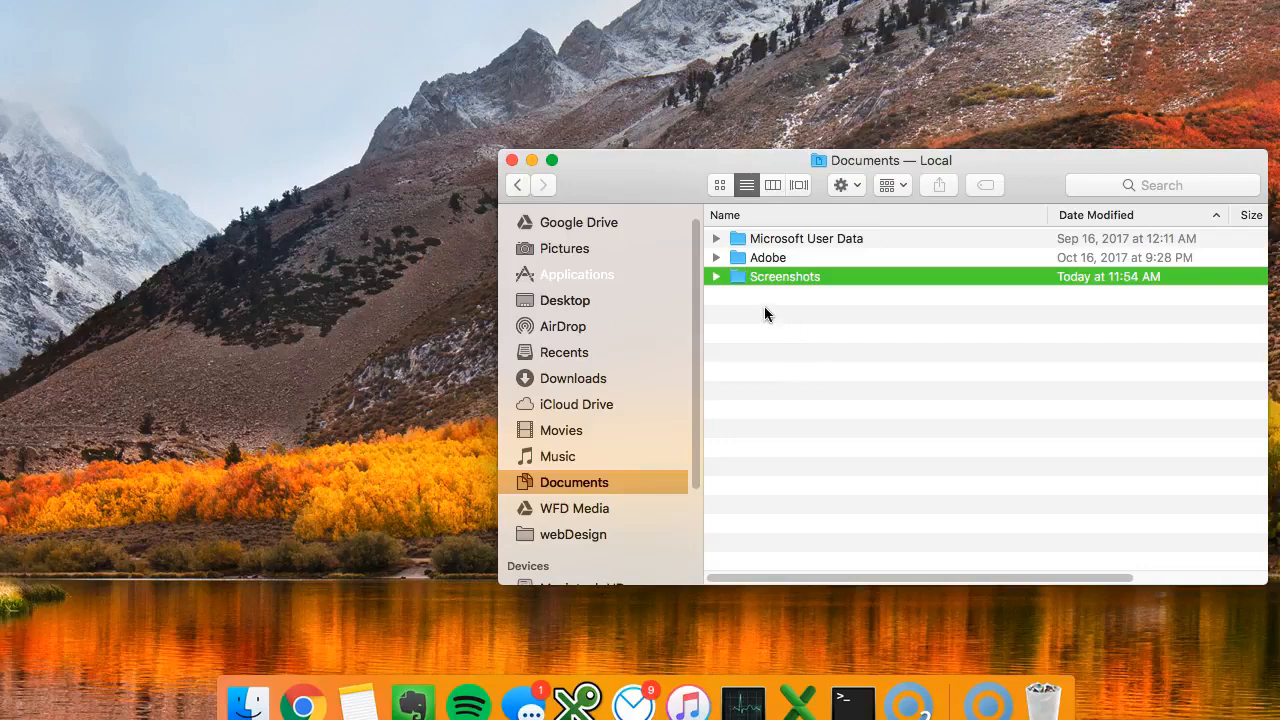
{"action": "mouse_move", "coordinate": [764, 284]}
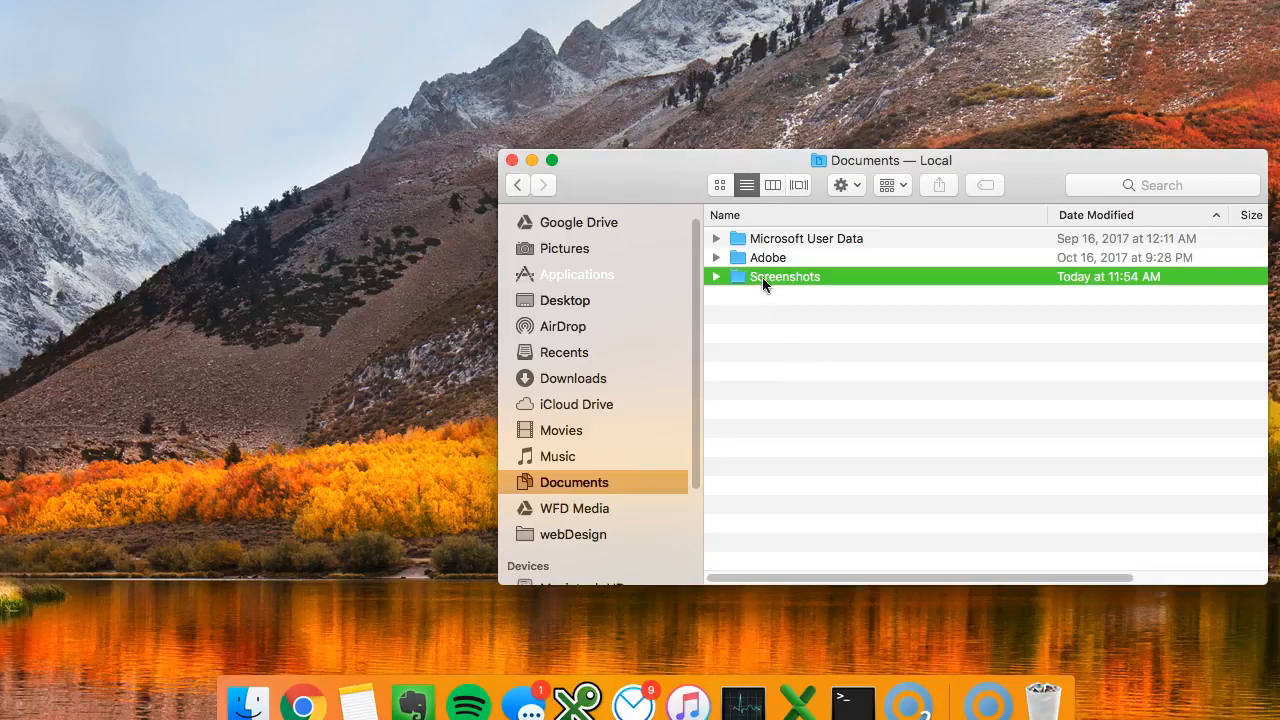
{"action": "left_click_drag", "start_coordinate": [784, 276], "coordinate": [584, 550]}
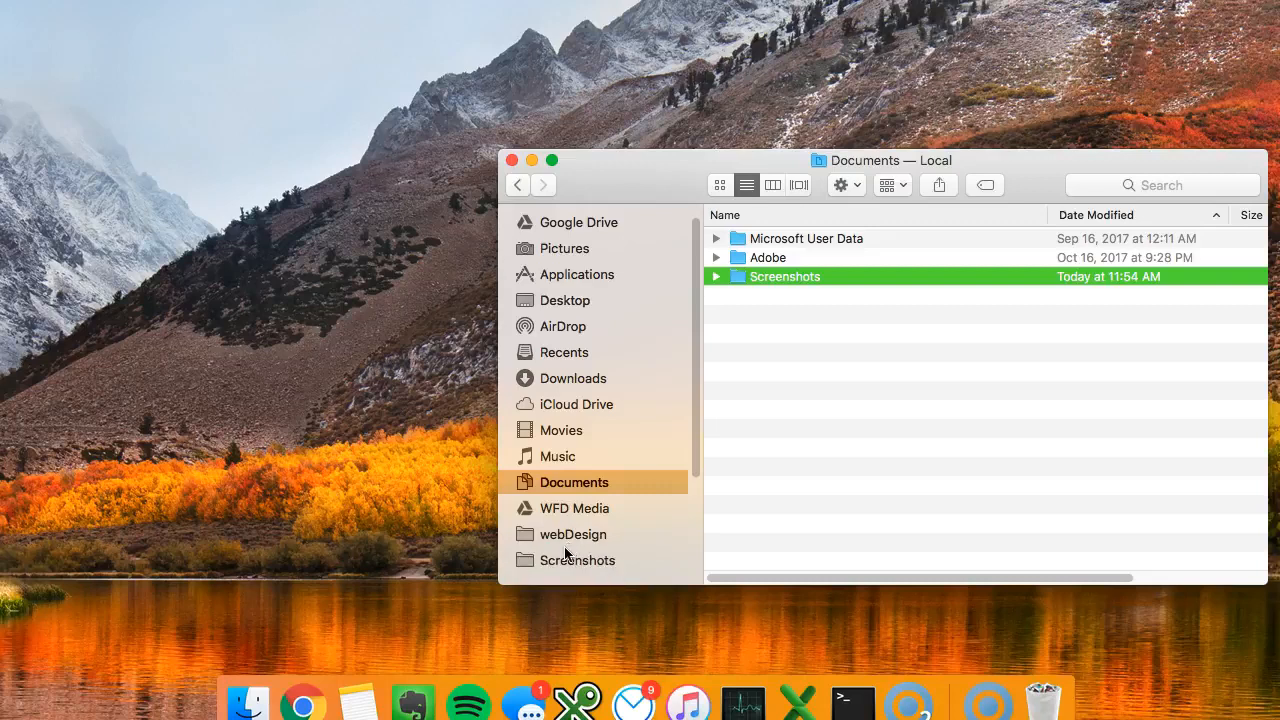
{"action": "scroll", "scroll_direction": "down", "scroll_amount": 3}
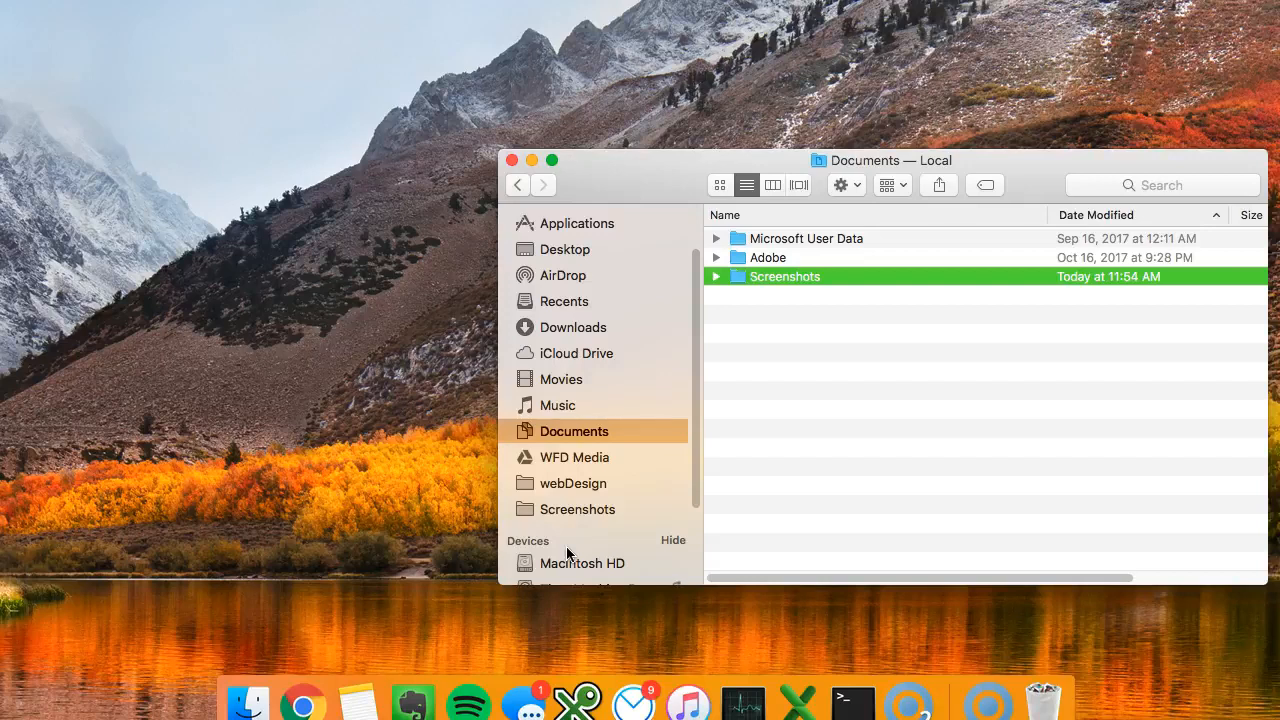
{"action": "mouse_move", "coordinate": [548, 516]}
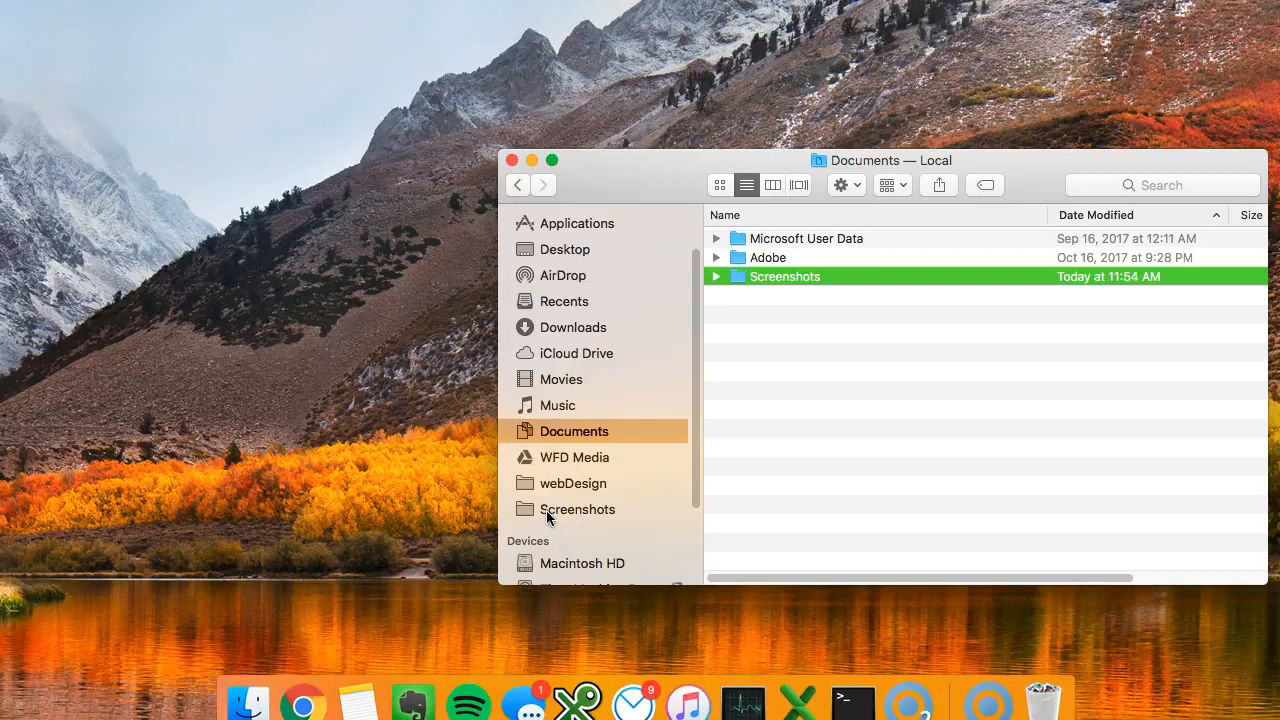
{"action": "right_click", "coordinate": [576, 510]}
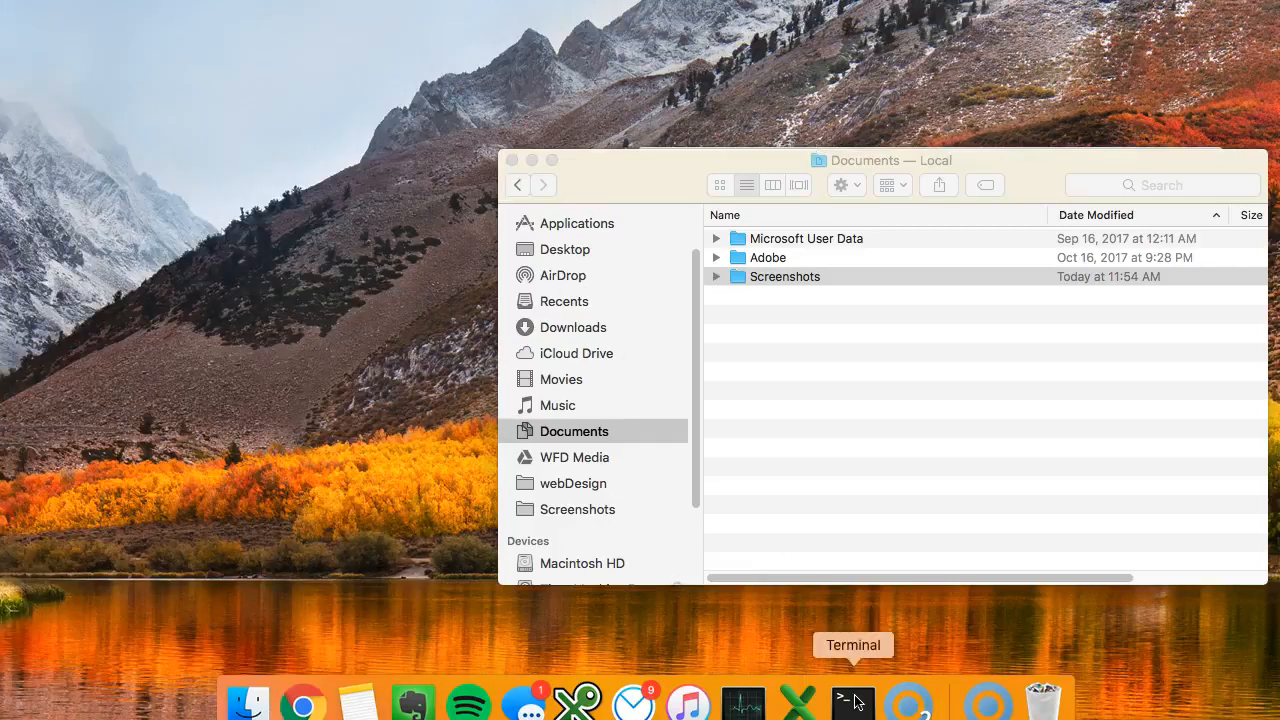
In Terminal, enter 'defaults write com.apple.screencapture location ~/Documents/Screenshots'.
{"action": "left_click", "coordinate": [852, 700]}
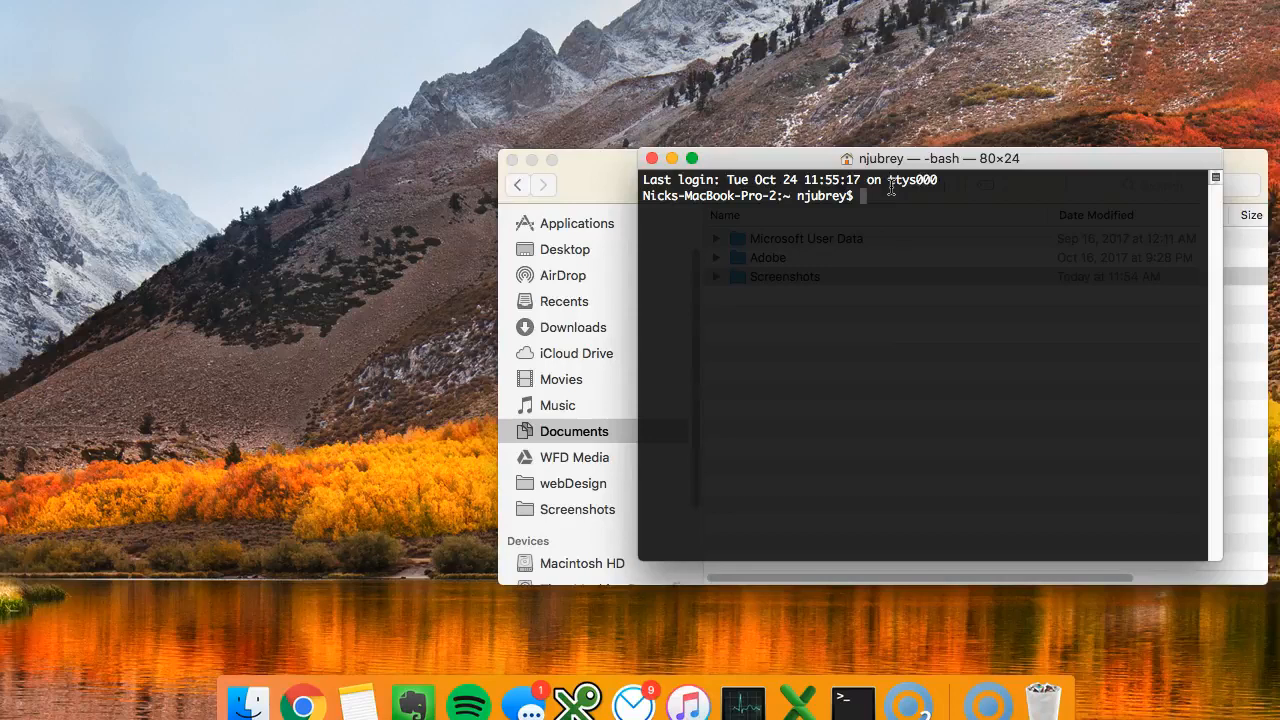
{"action": "type", "text": "defaults write com.apple.screencapture location ~/Documents/Screenshots"}
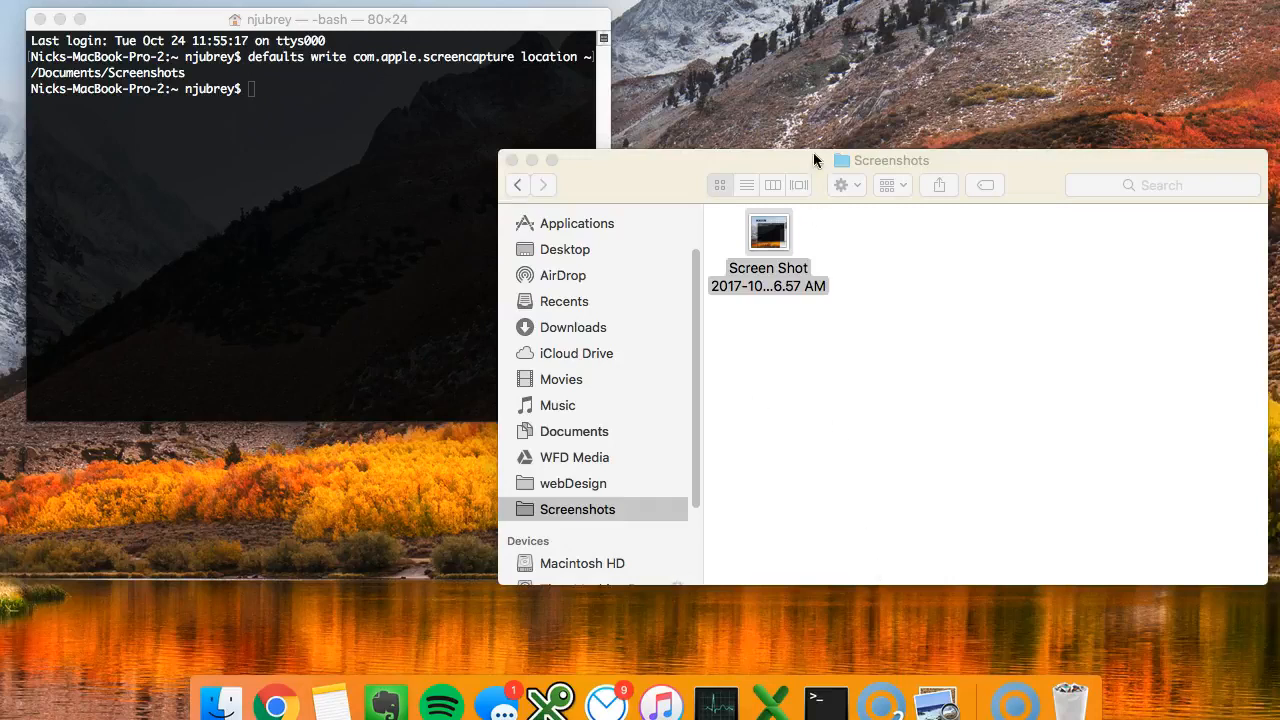
{"action": "mouse_move", "coordinate": [536, 452]}
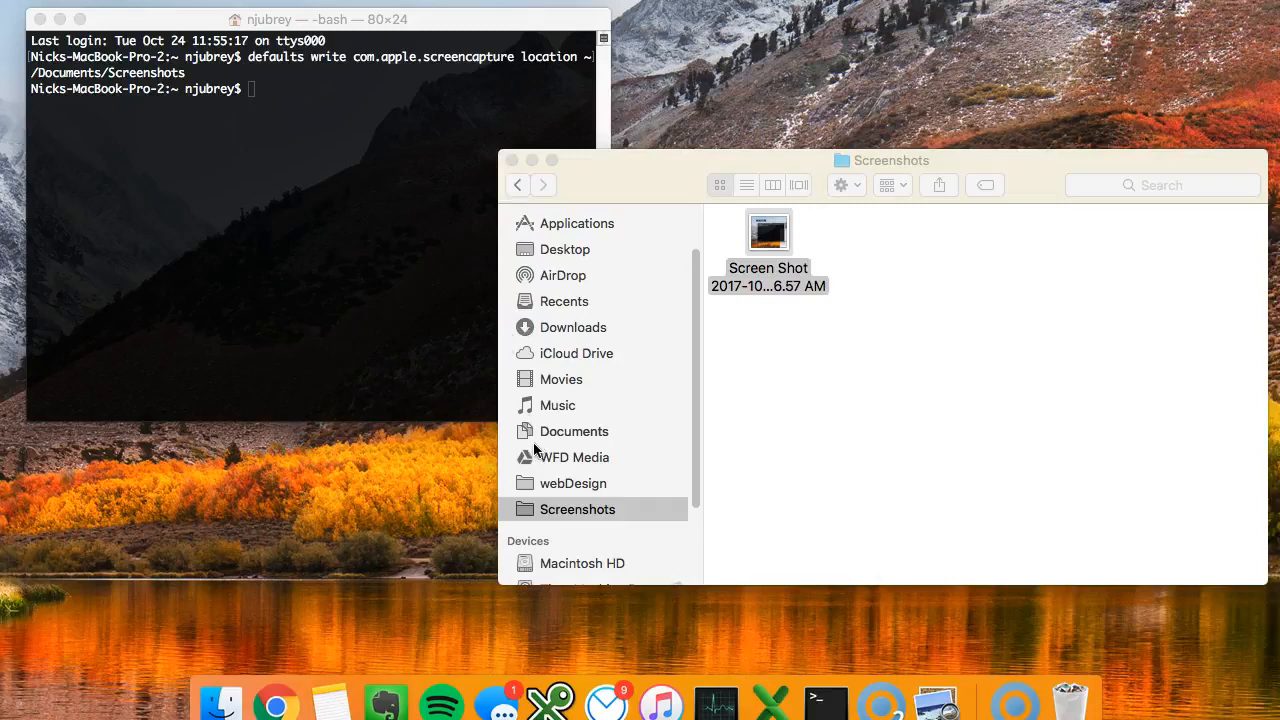
{"action": "mouse_move", "coordinate": [396, 20]}
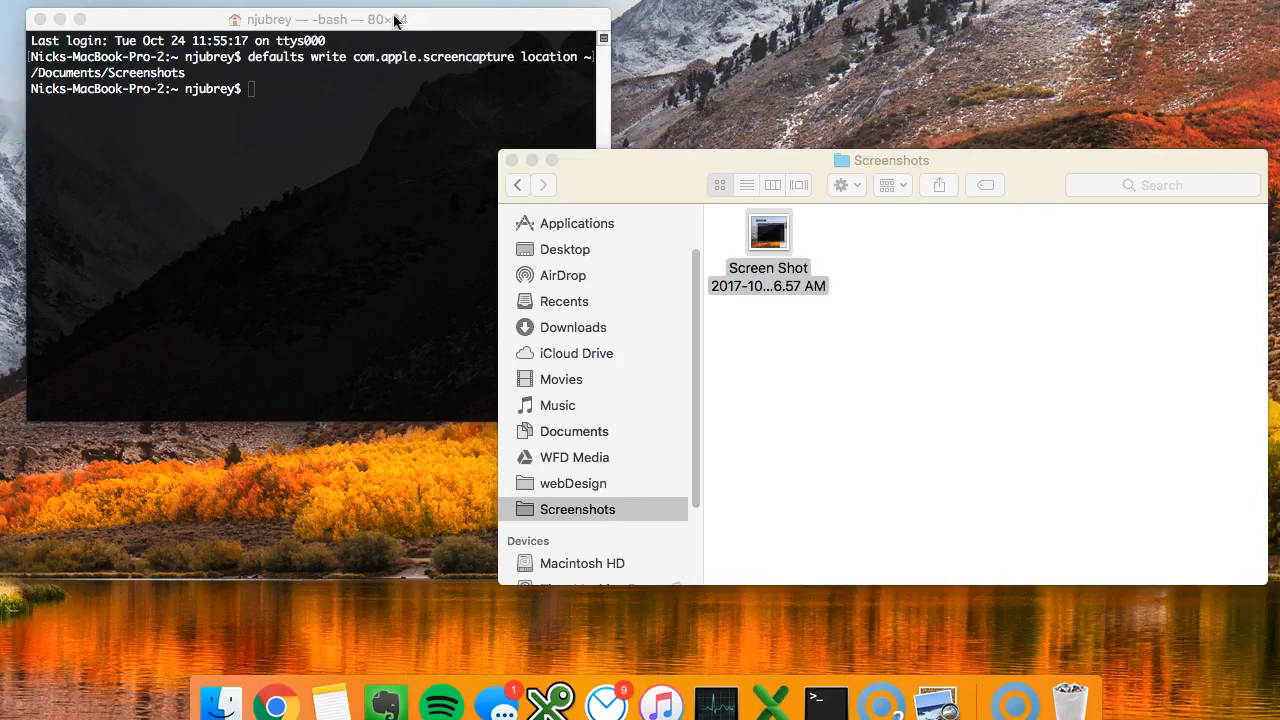
{"action": "mouse_move", "coordinate": [490, 664]}
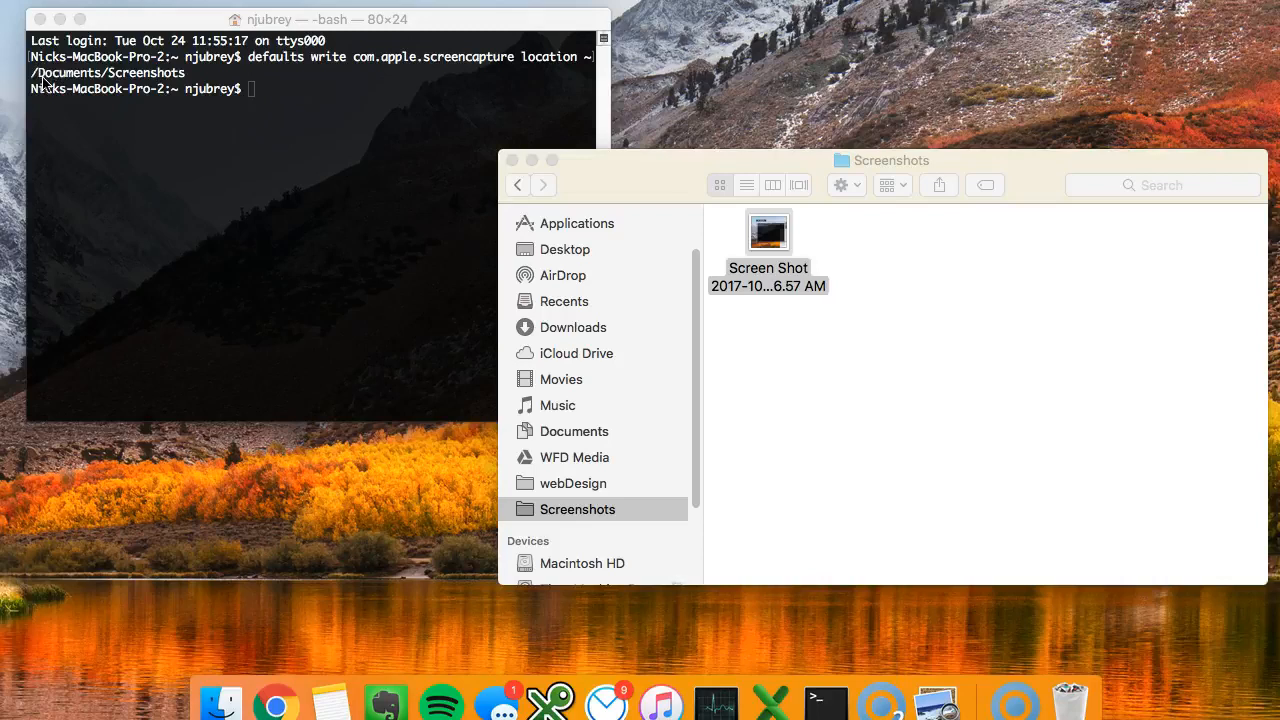
{"action": "mouse_move", "coordinate": [228, 90]}
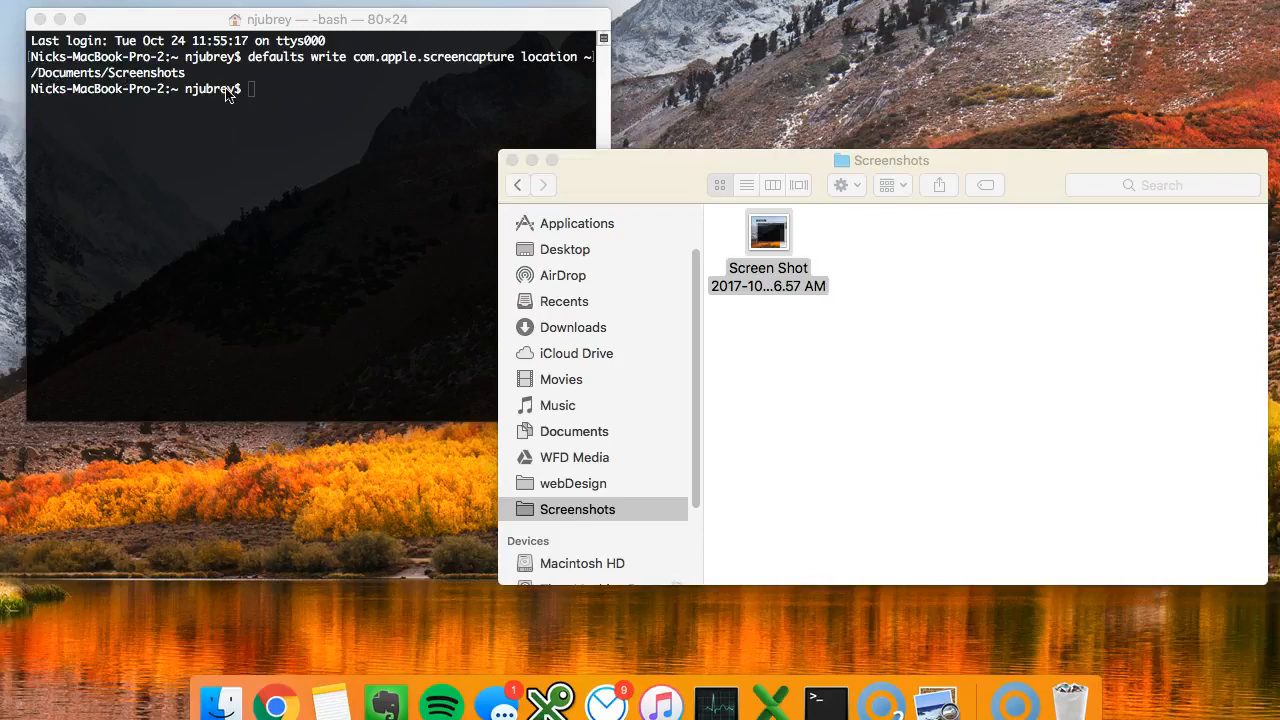
{"action": "mouse_move", "coordinate": [400, 100]}
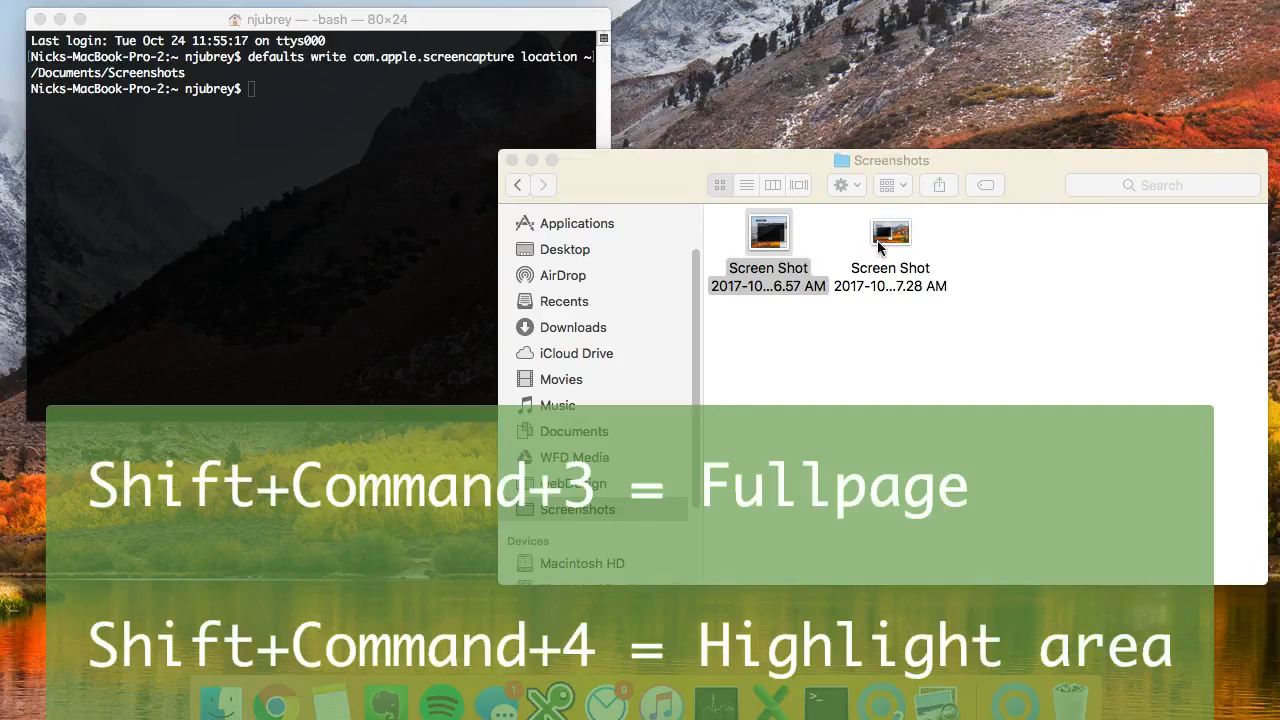
Select the newly saved full-screen screenshot in the Screenshots folder.
{"action": "left_click", "coordinate": [890, 232]}
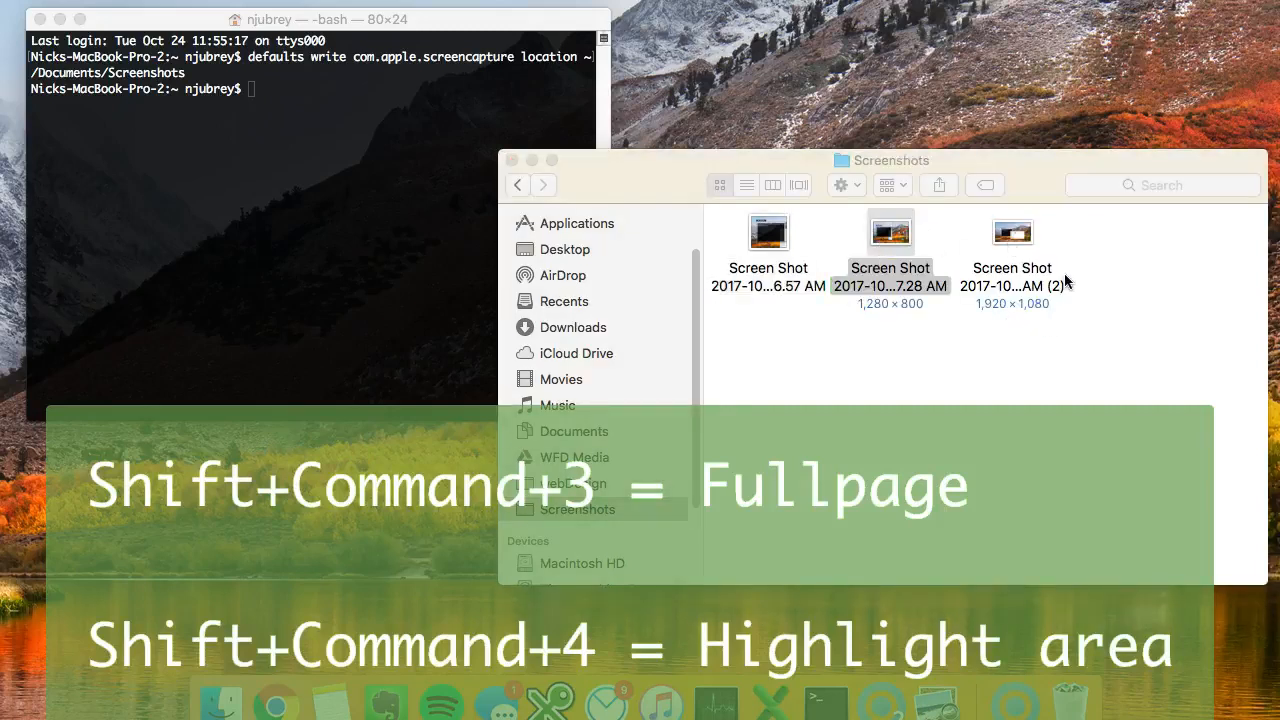
{"action": "mouse_move", "coordinate": [610, 512]}
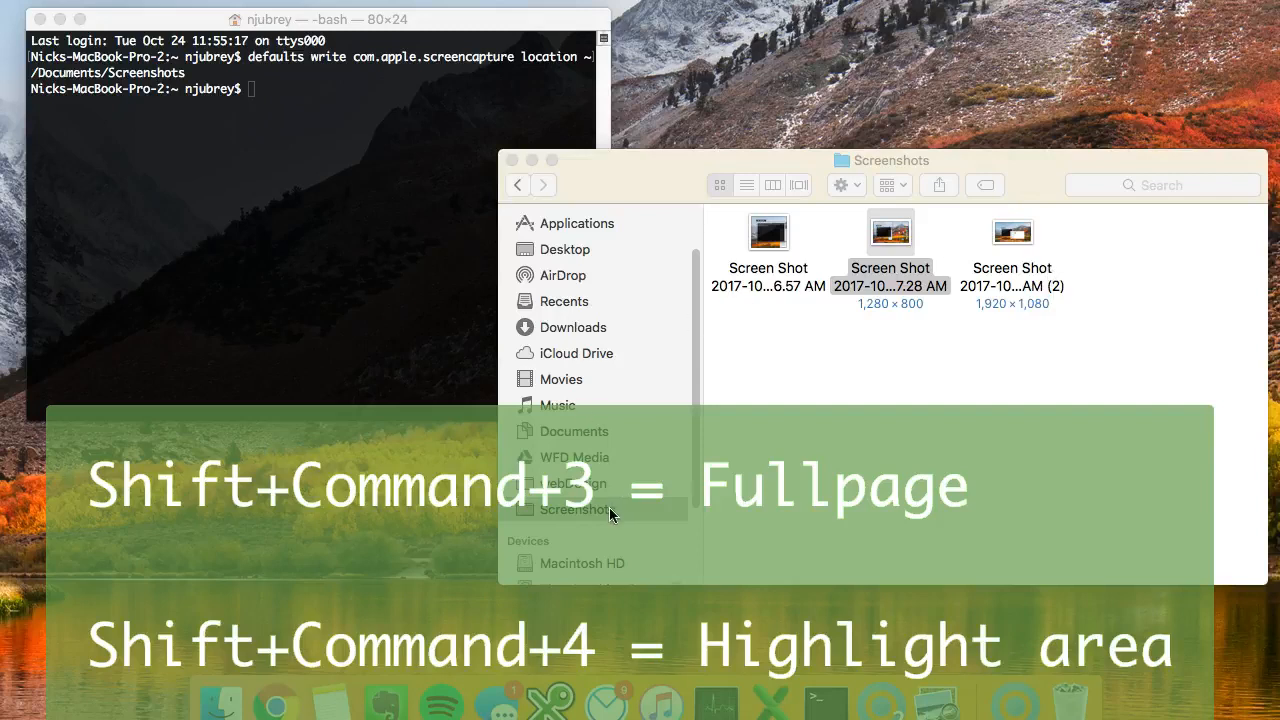